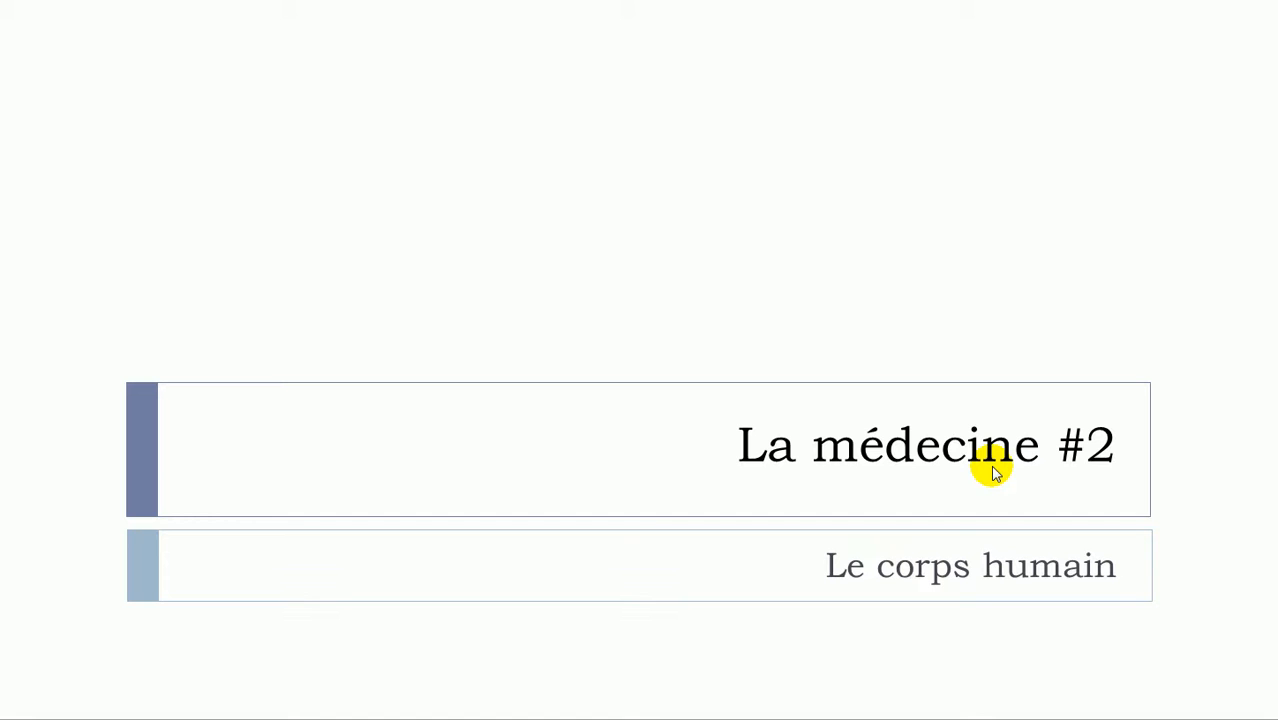
pyautogui.moveTo(854, 599)
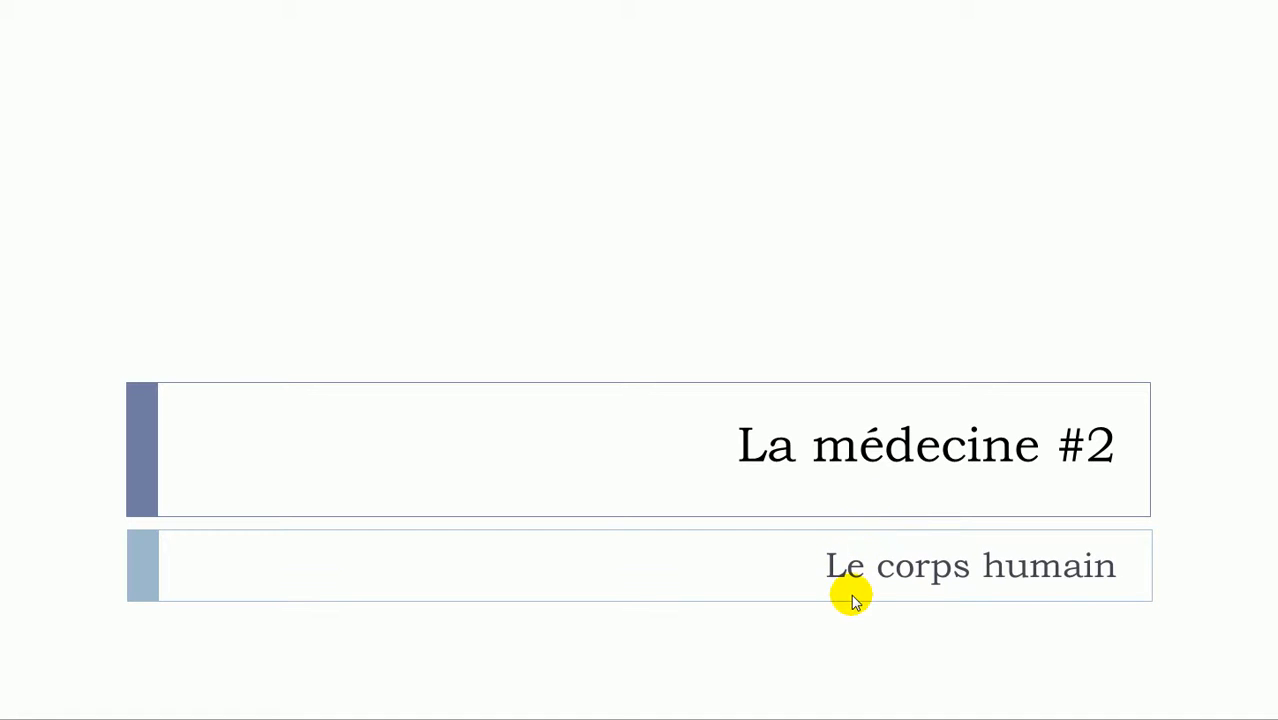
pyautogui.moveTo(901, 580)
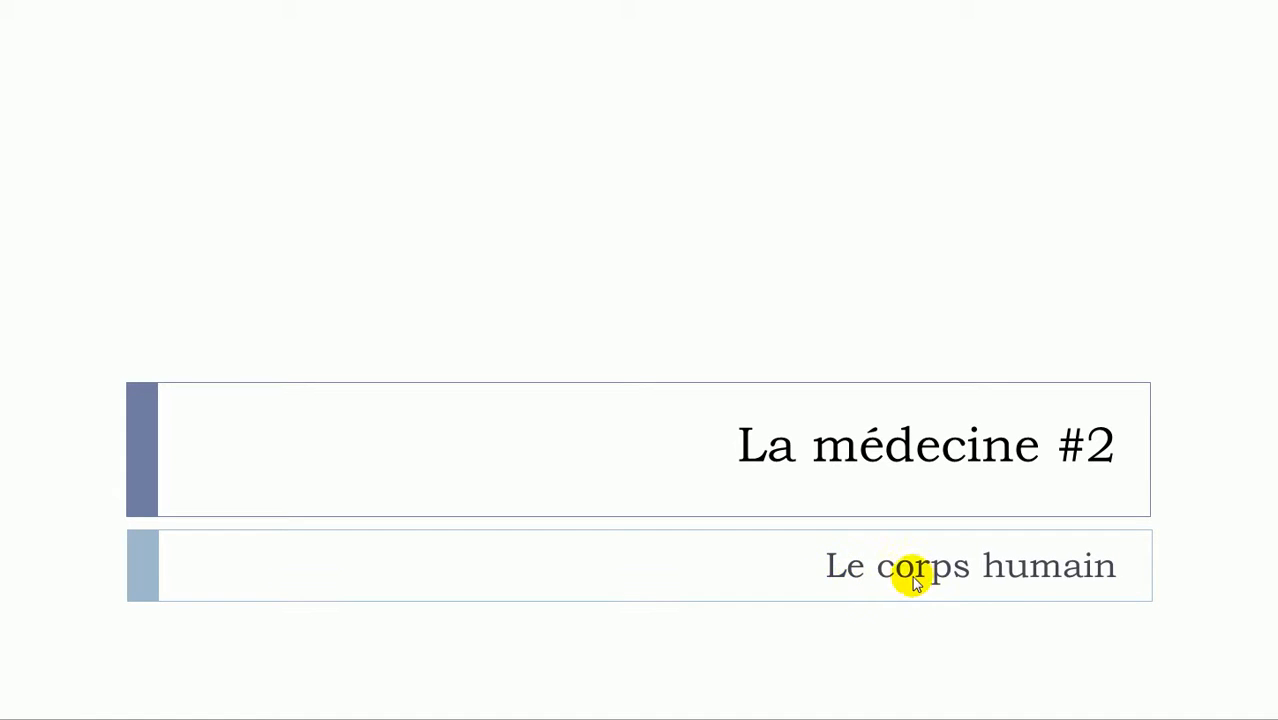